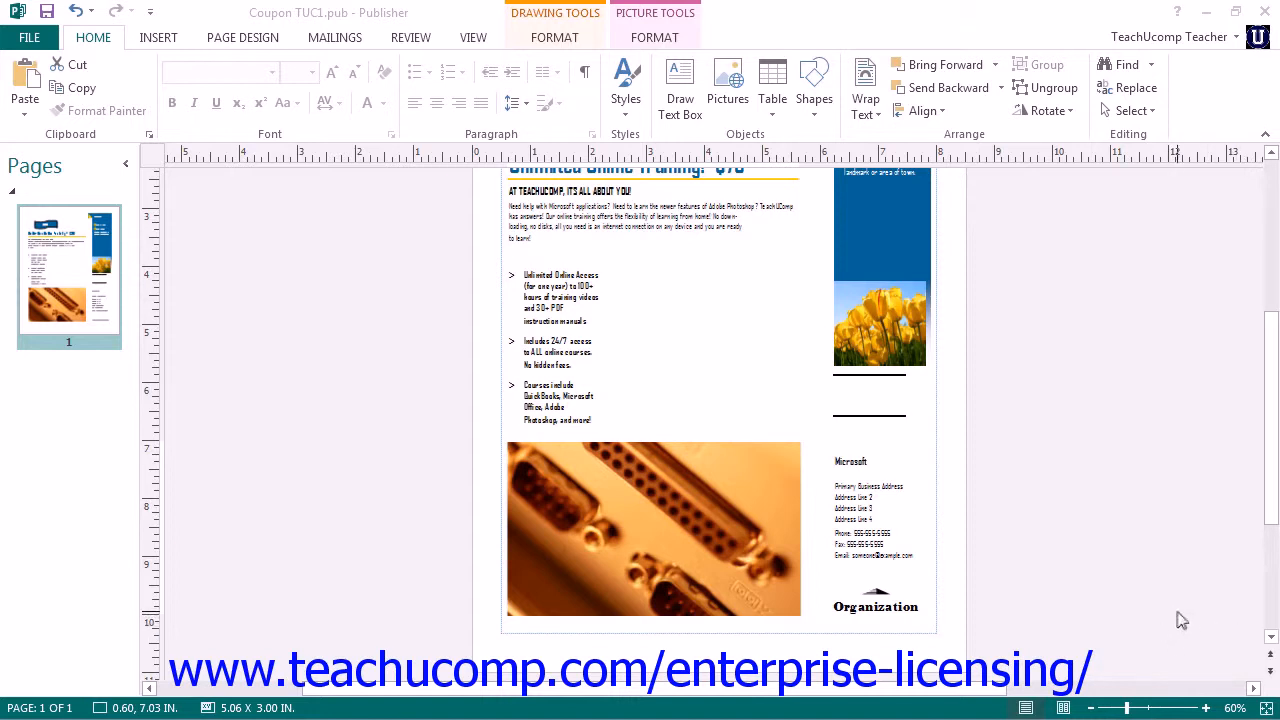
right_click(648, 514)
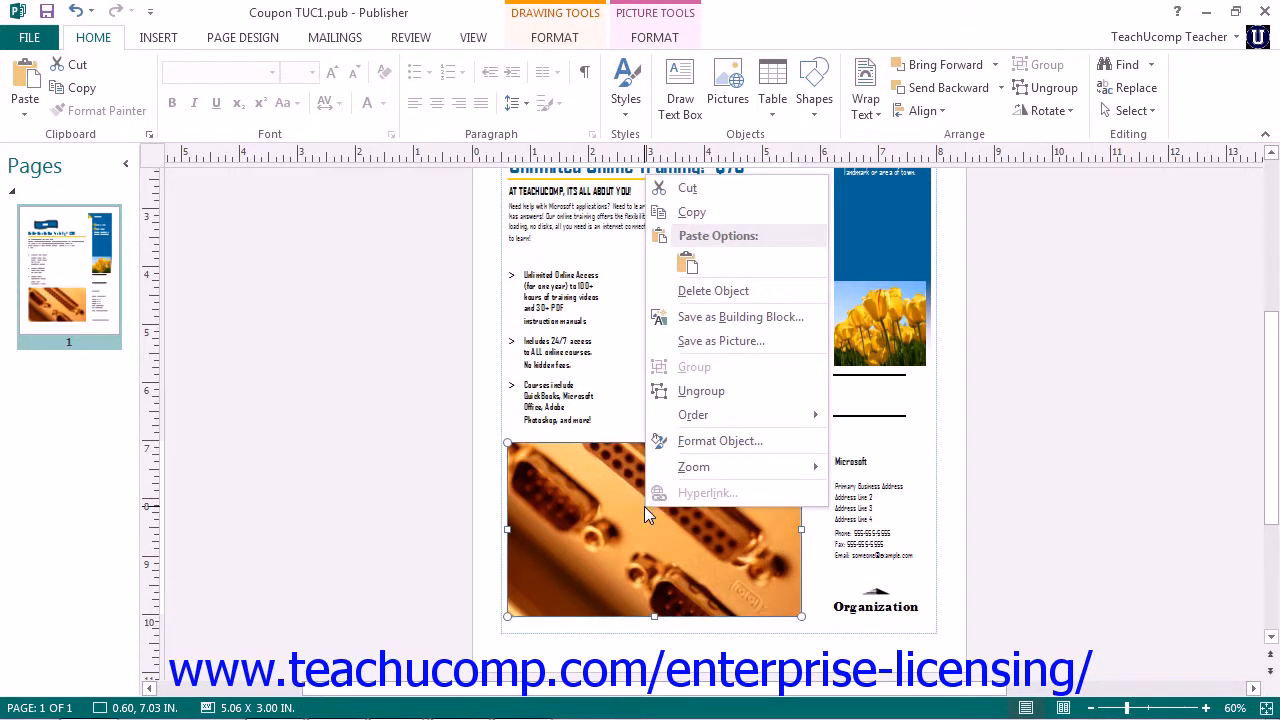
mouse_move(746, 300)
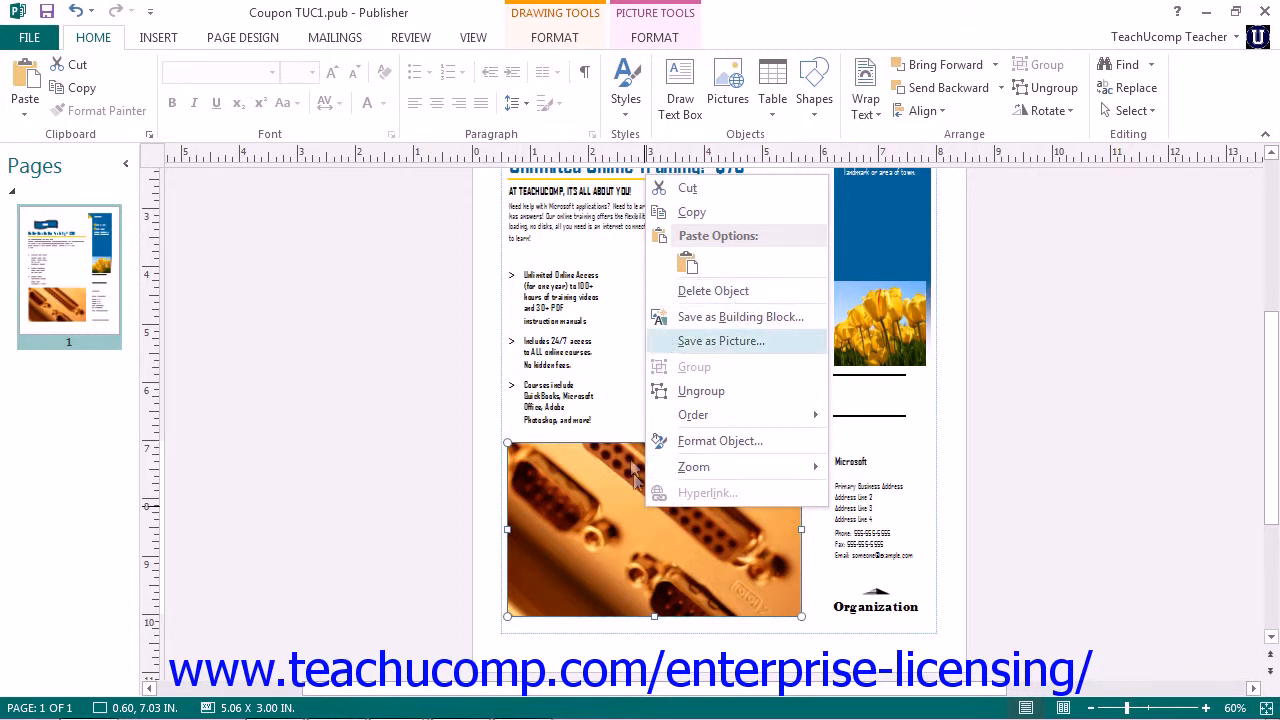
left_click(636, 472)
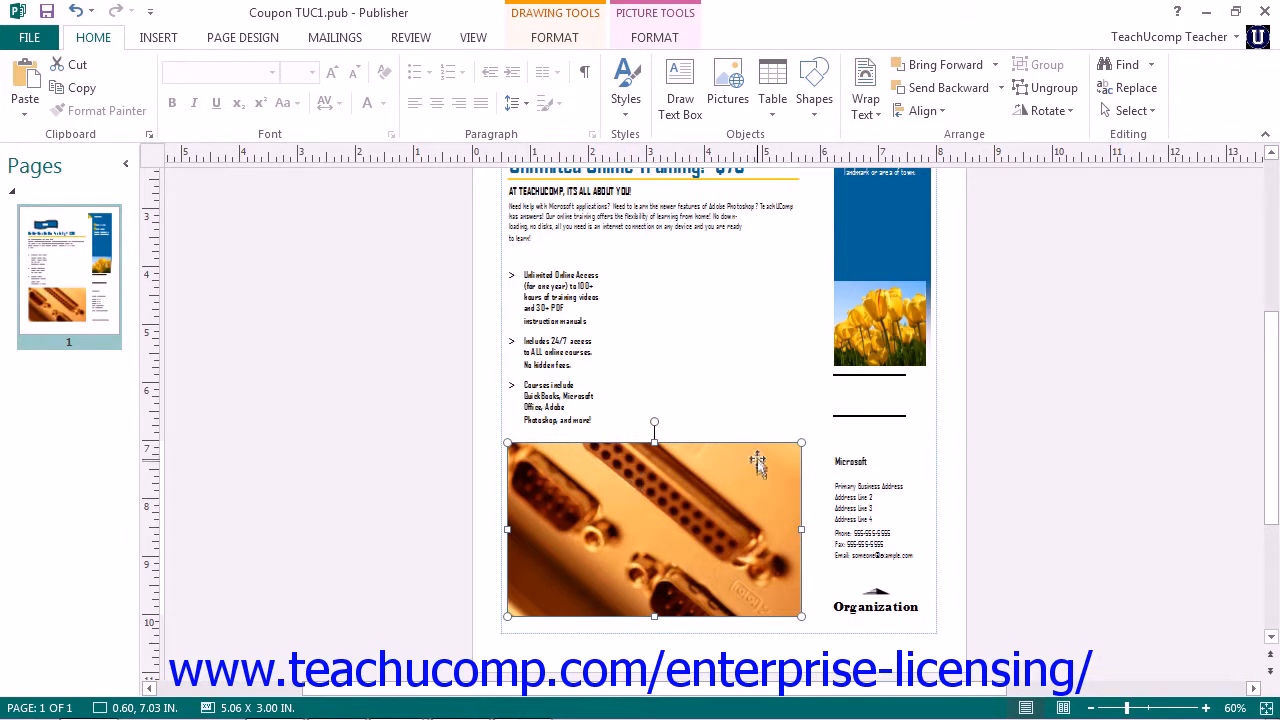
mouse_move(632, 492)
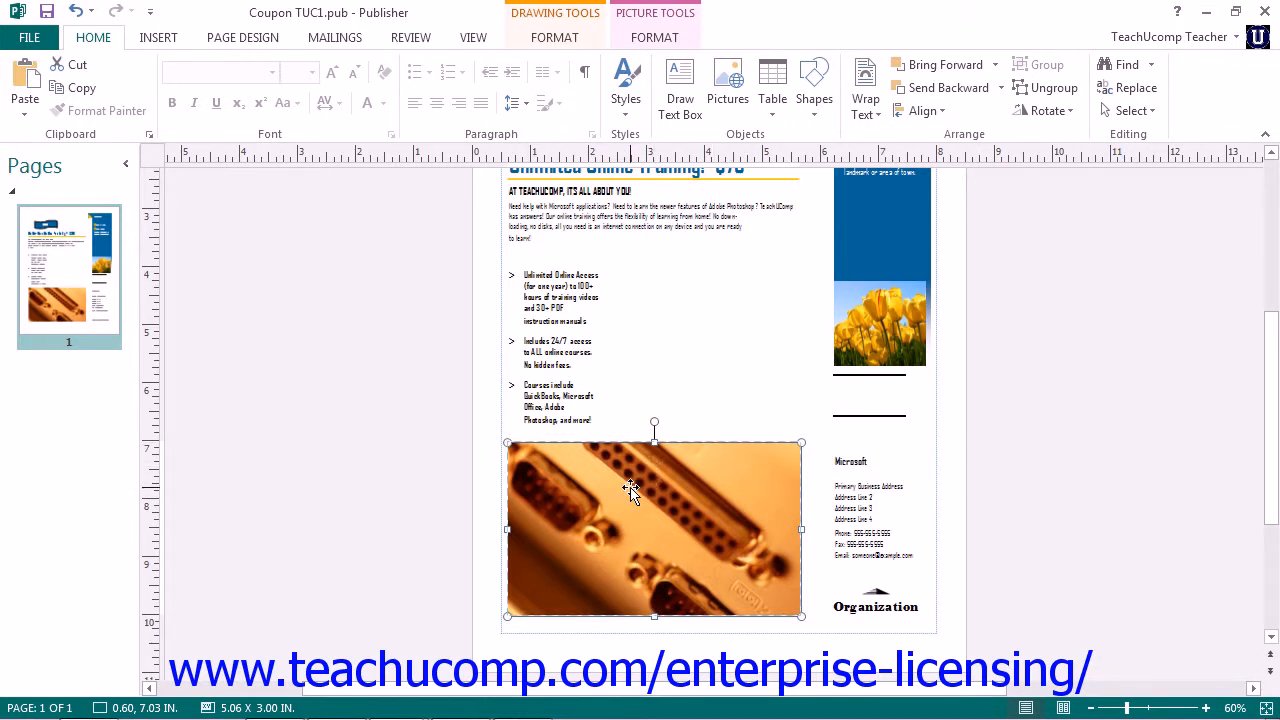